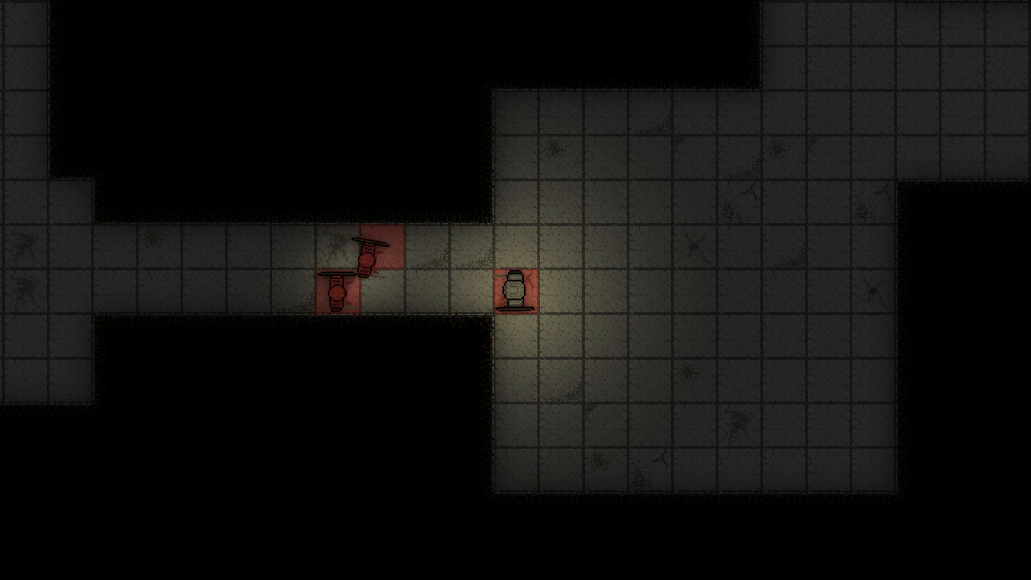
Start the dungeon level so the red monsters chase the player down the corridor
left_click(517, 289)
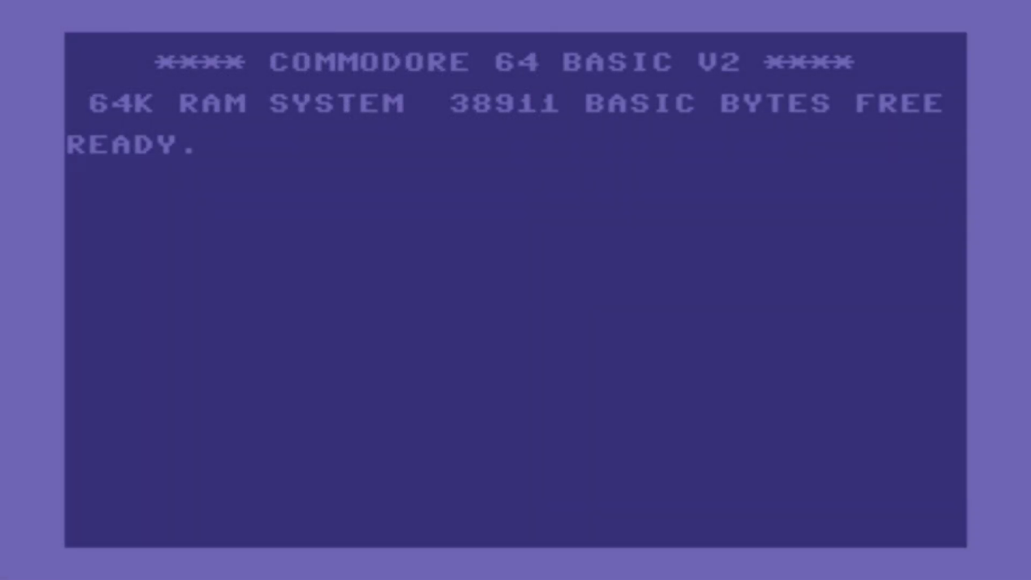
Enter the command LOAD "LUDUM DARE 46" at the BASIC READY prompt
type("LOAD \"")
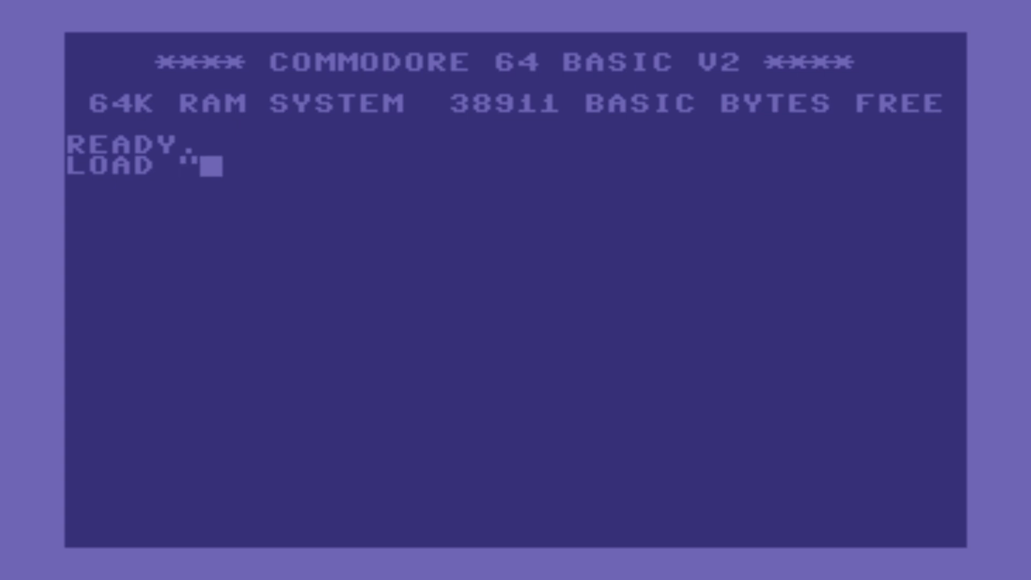
type("LUDUM DARE 46\"")
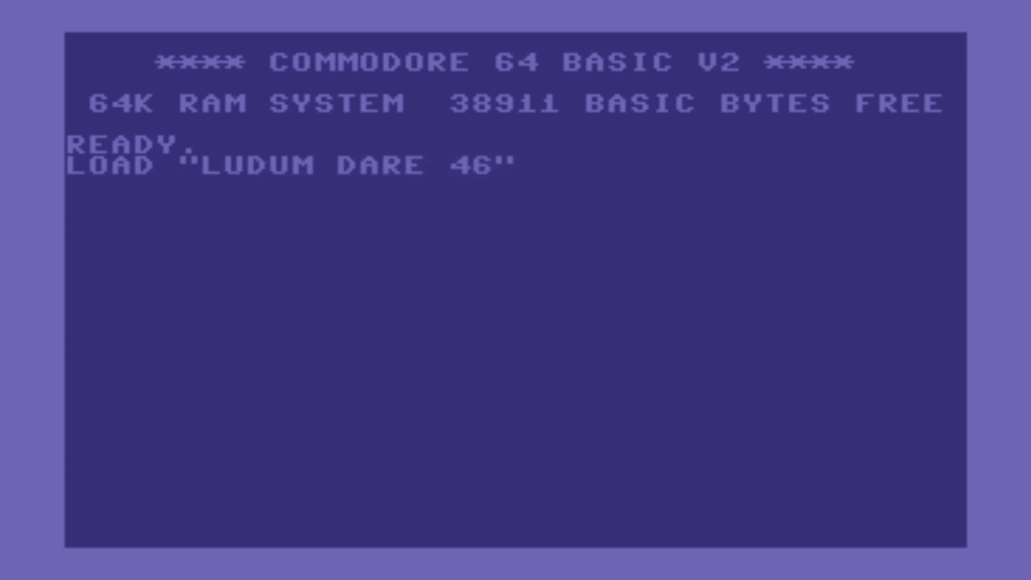